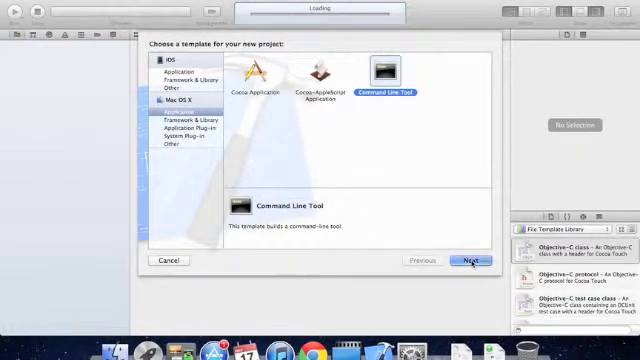
Step: Create a Command Line Tool project of type Foundation named Hello World in the Projects folder
click(470, 260)
text(Hello World)
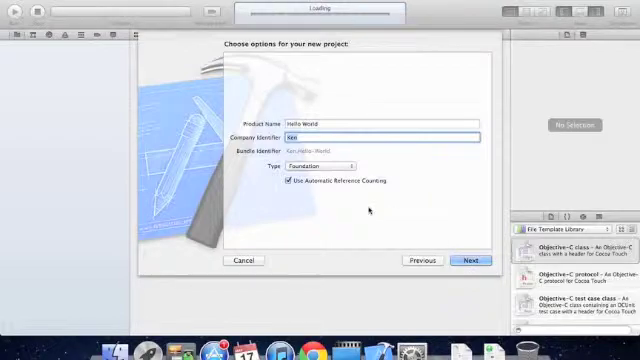
click(320, 164)
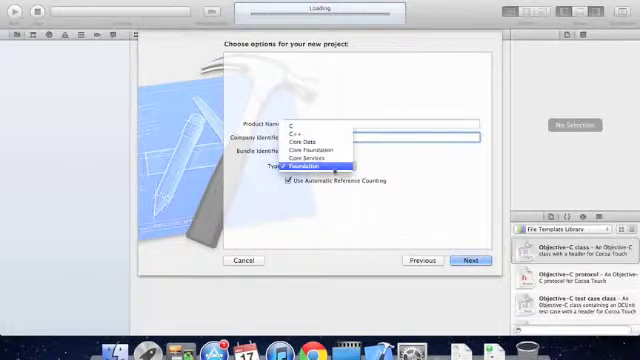
click(306, 160)
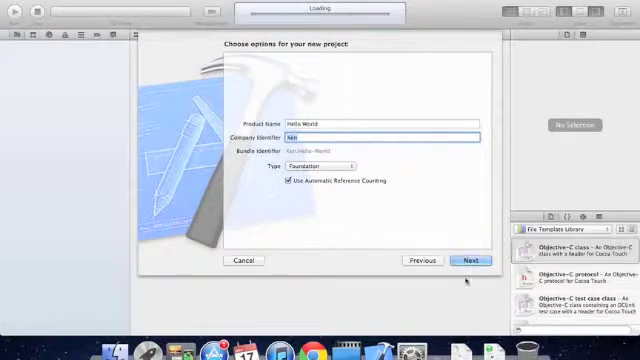
click(470, 260)
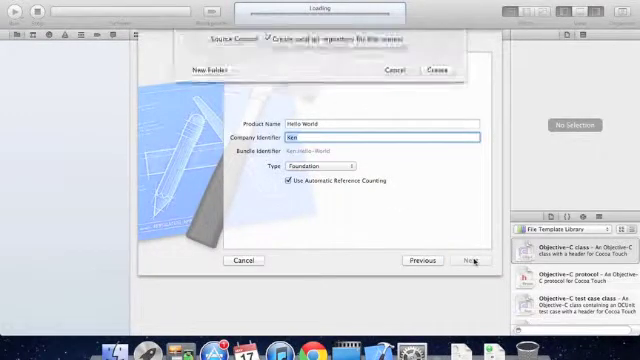
click(476, 260)
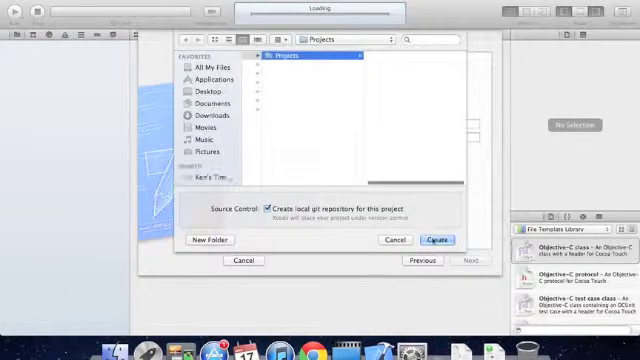
click(432, 240)
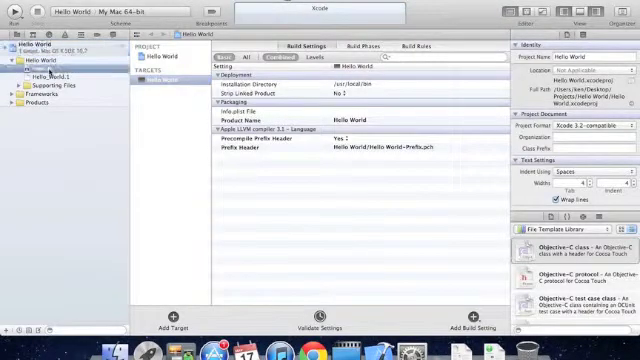
Step: Run the template main.m and show "Hello, World!" in the debug console
click(42, 74)
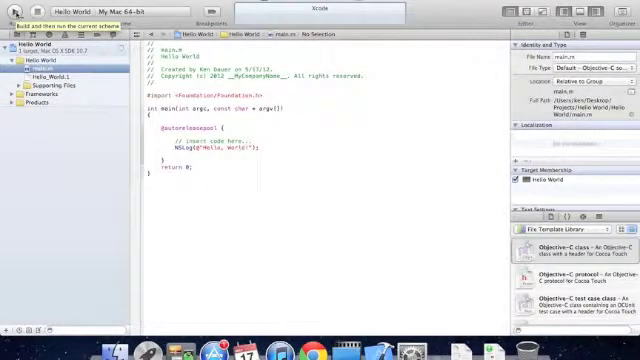
click(10, 10)
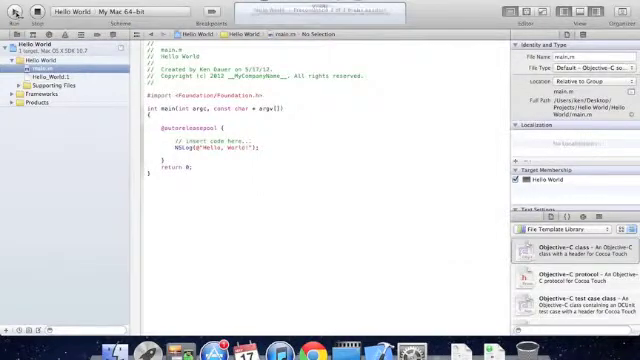
click(16, 12)
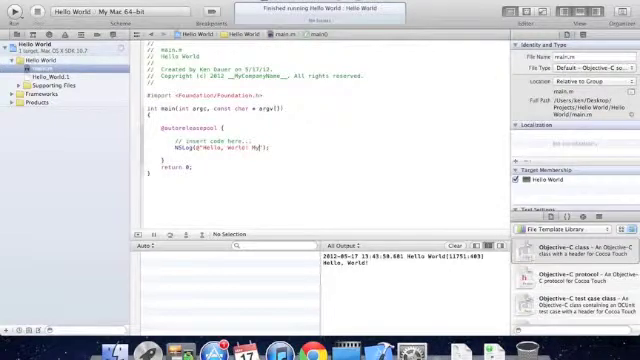
Step: Append a 'My name is' sentence to the NSLog greeting and delete the '// insert code here' comment
text(My Name is Ken.)
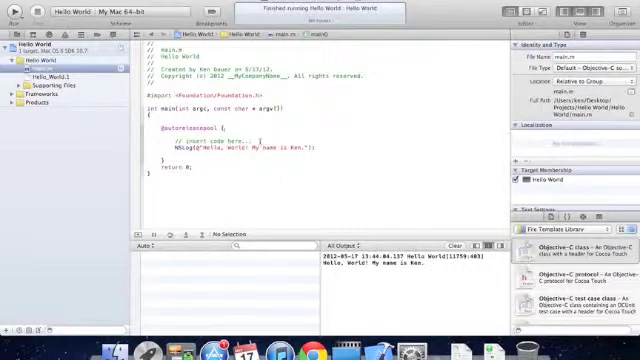
double_click(228, 136)
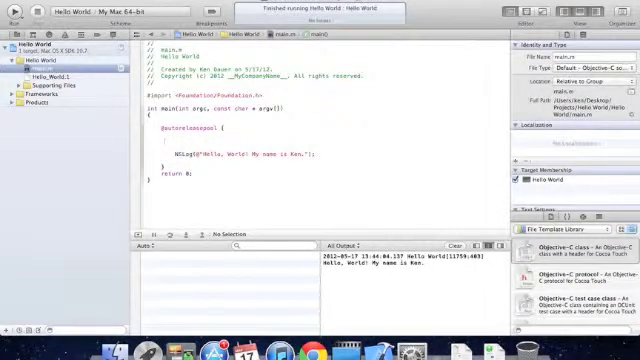
Step: Declare int theIntVariable = 1000 and log it with NSLog(@"The intVariable is: %i")
text(int testVariable = 100;)
text(NSLog(@")
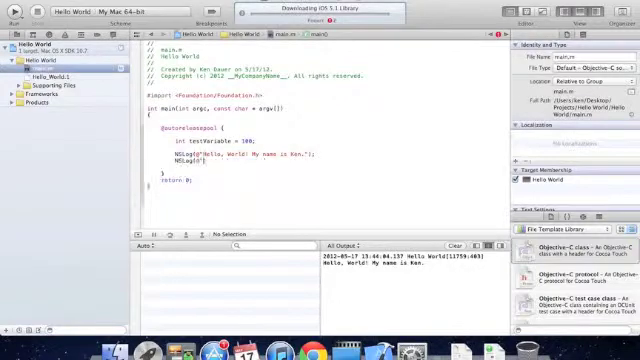
text(The)
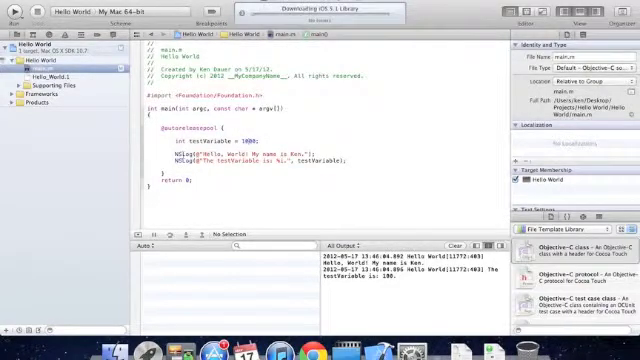
Step: Begin a for loop header on a new line below the NSLog statements
click(16, 12)
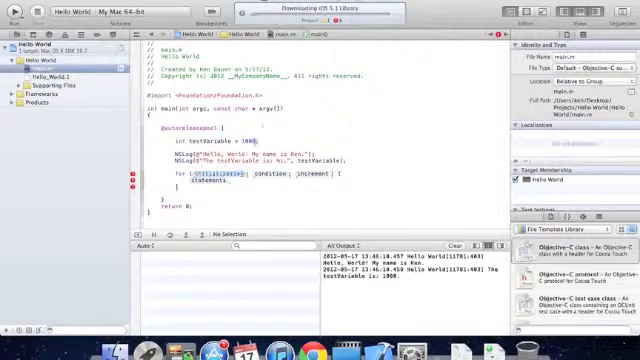
Step: Declare count, fill the loop body with NSLog(@"The count is: %i", count) and run it
text(Cou)
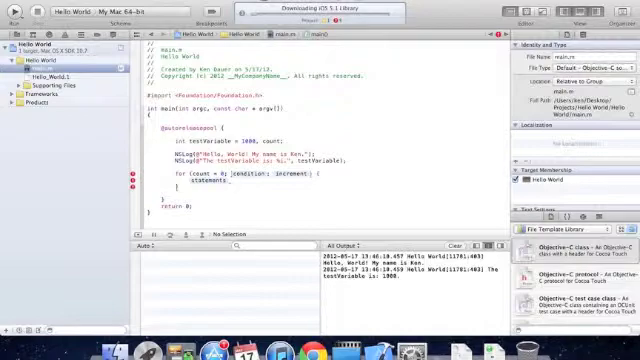
double_click(230, 180)
text(if)
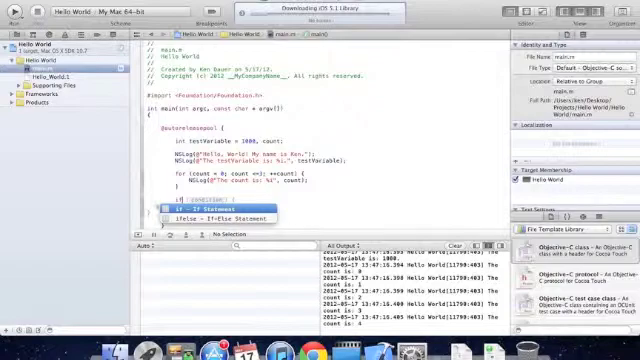
Step: Insert an if statement comparing theIntVariable to 1000 with an NSLog message in its body
click(196, 210)
text(else if (testVariable <=100))
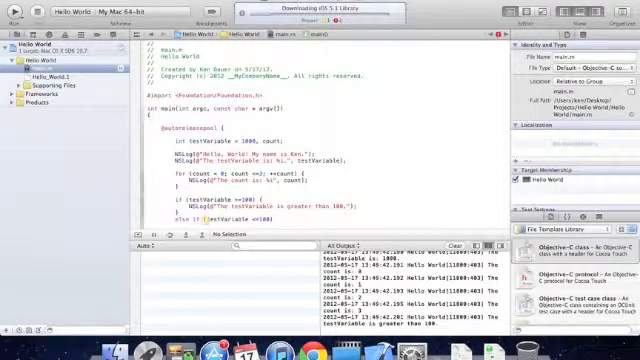
scroll(down, 3)
text(NSLog(@"The testVariable is less than 100.");)
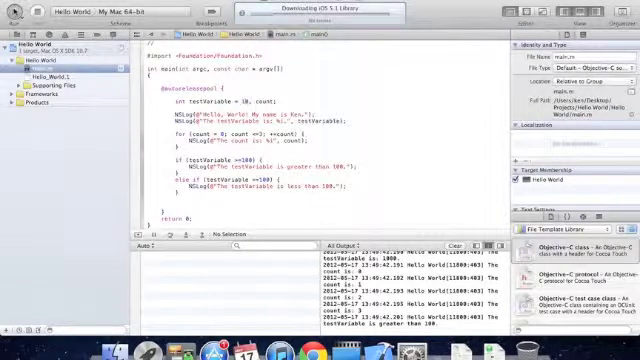
Step: Add an else-if branch for theIntVariable < 1000 with an NSLog, then start a third condition
click(20, 18)
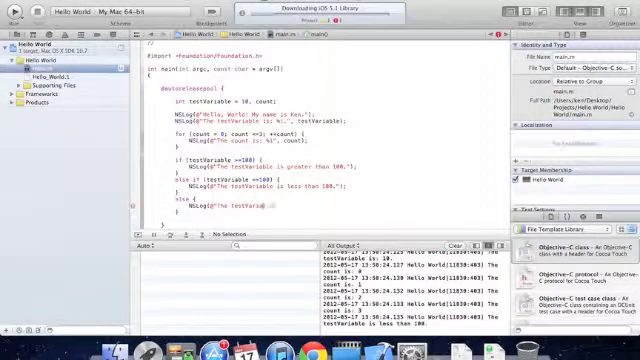
text(a)
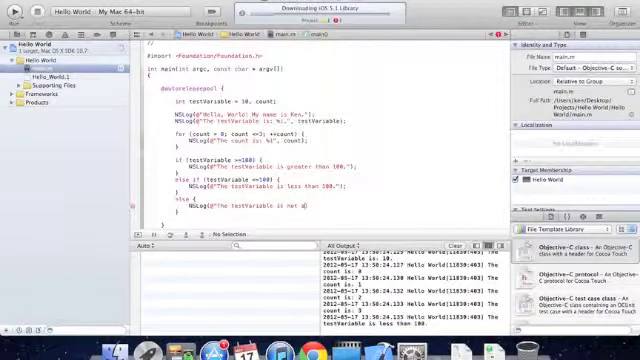